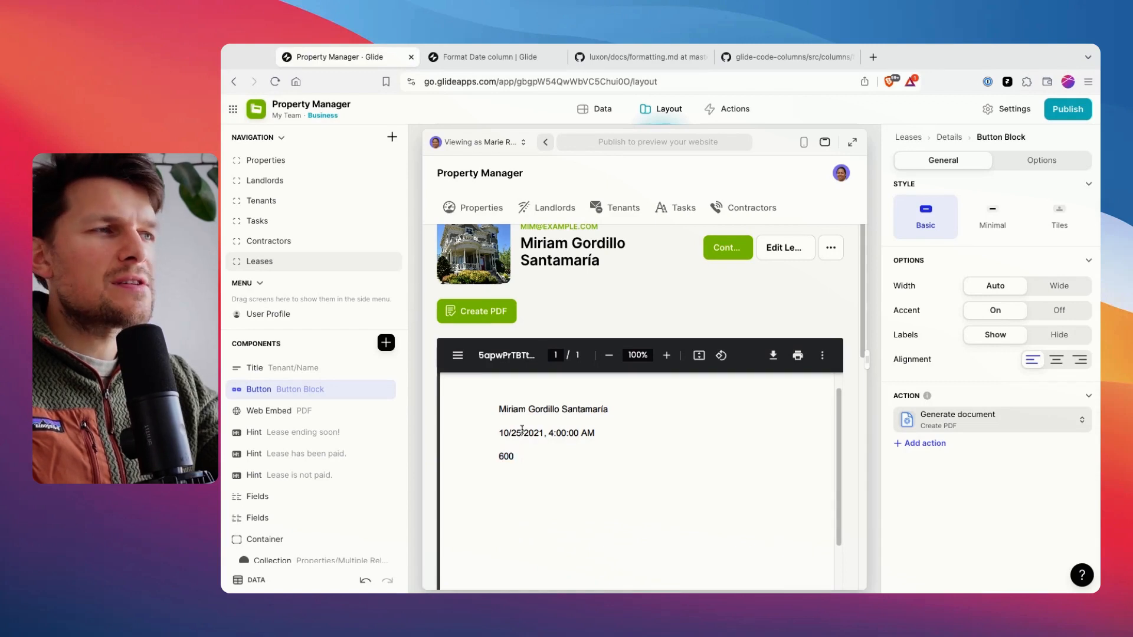
Check the last lease's Start Date in the Leases table against the PDF preview, ending on Data.
{"action": "left_click", "coordinate": [602, 109]}
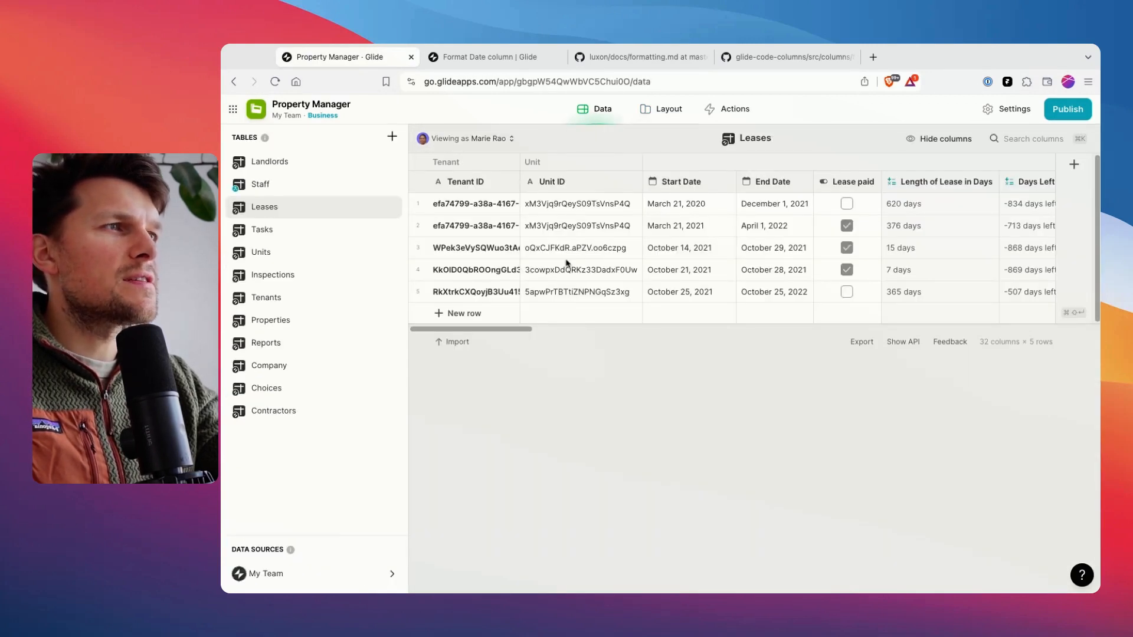
{"action": "left_click", "coordinate": [687, 291]}
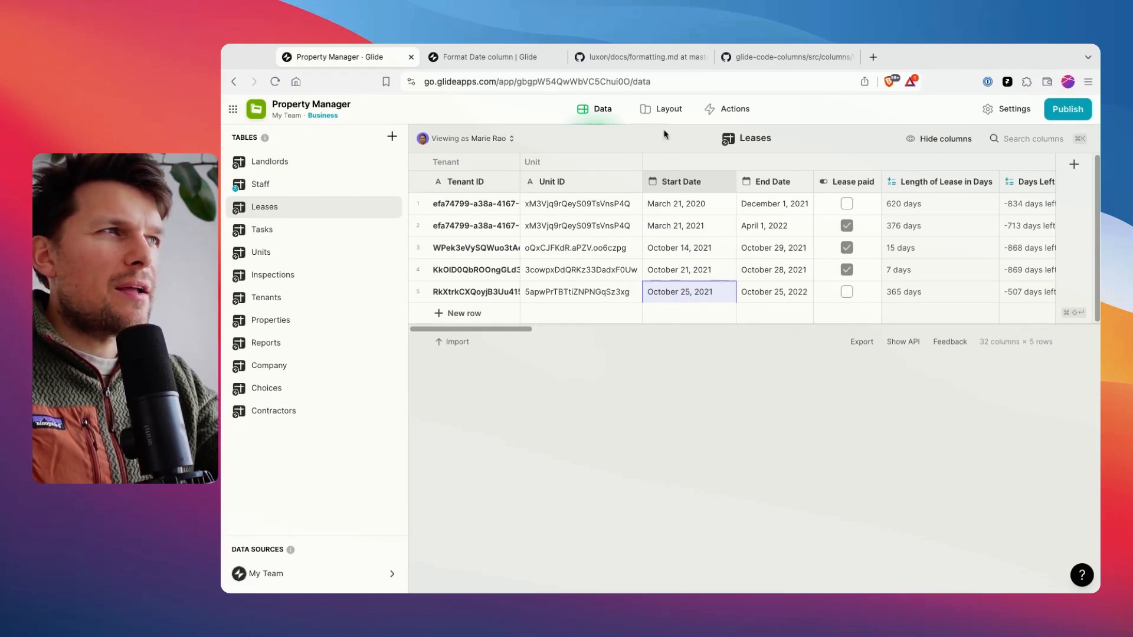
{"action": "left_click", "coordinate": [667, 109]}
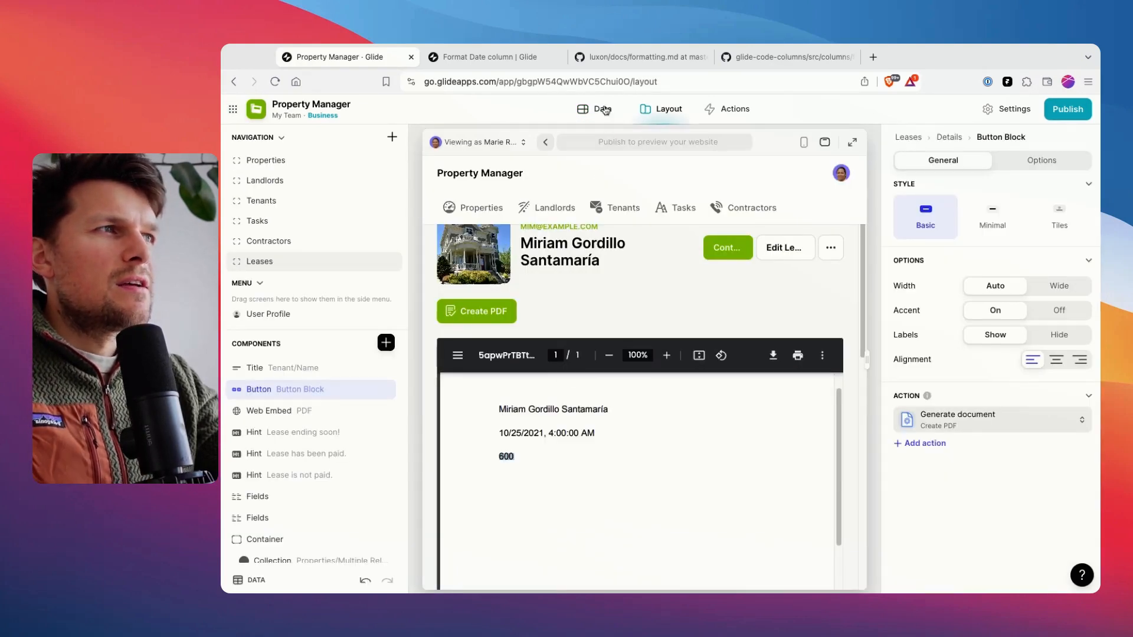
{"action": "left_click", "coordinate": [595, 109]}
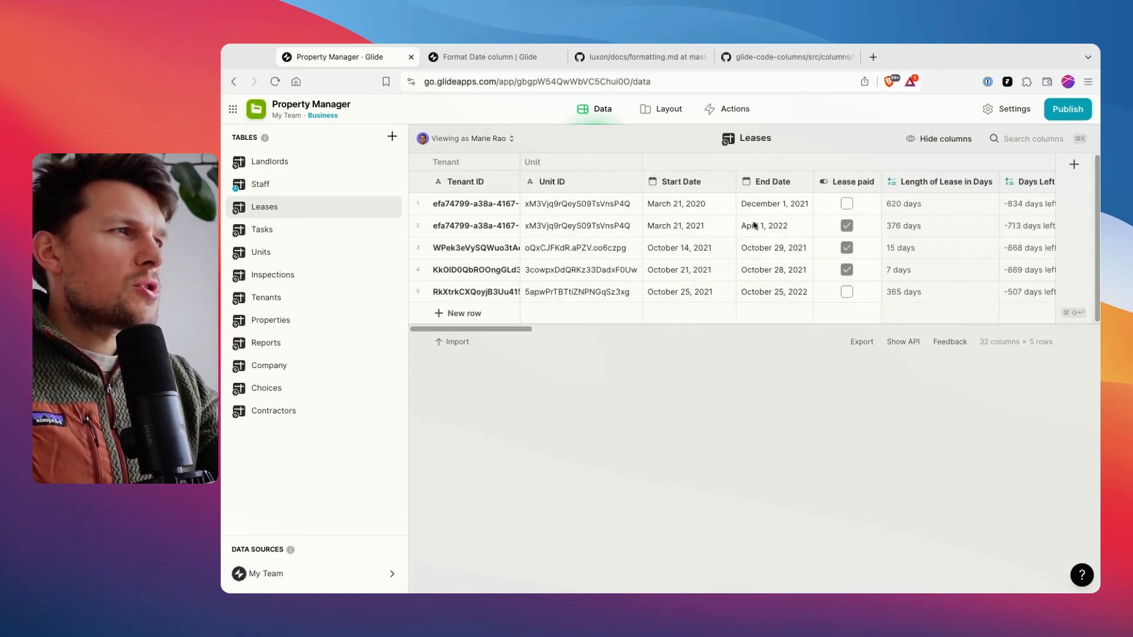
Add a new column right of Start Date named 'Start Date Reformat'.
{"action": "left_click", "coordinate": [726, 182]}
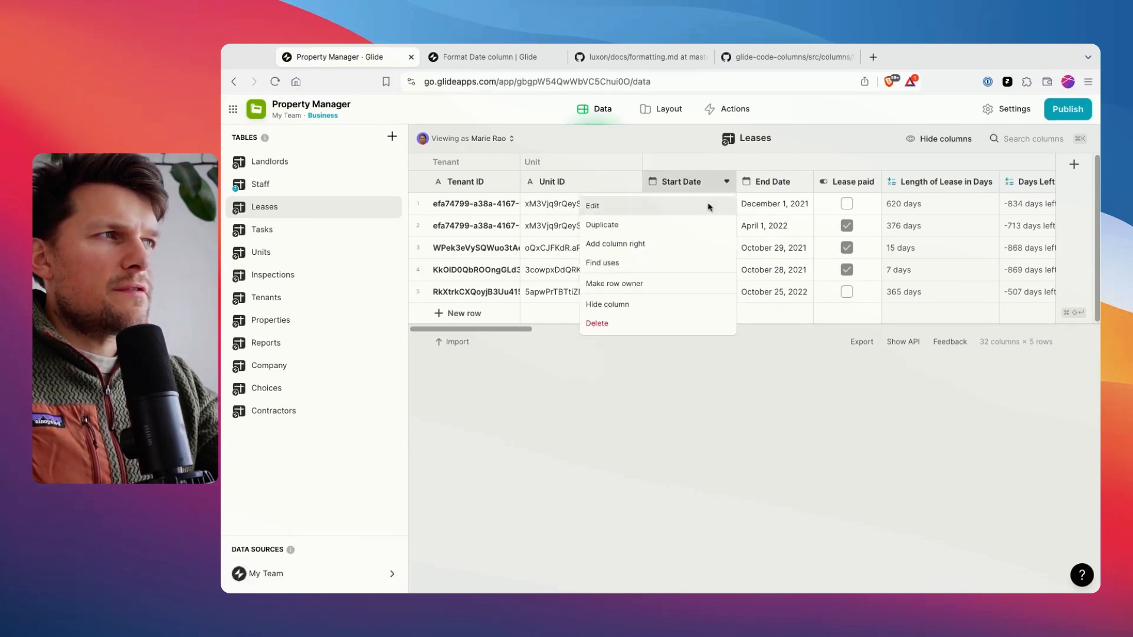
{"action": "left_click", "coordinate": [615, 243]}
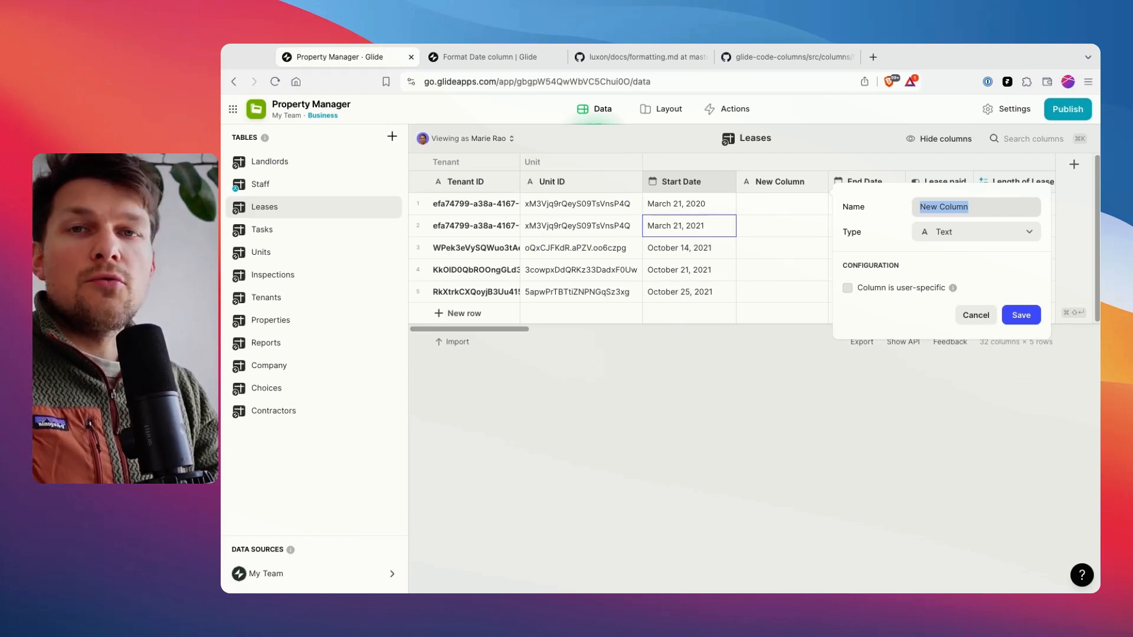
{"action": "type", "text": "Start Date"}
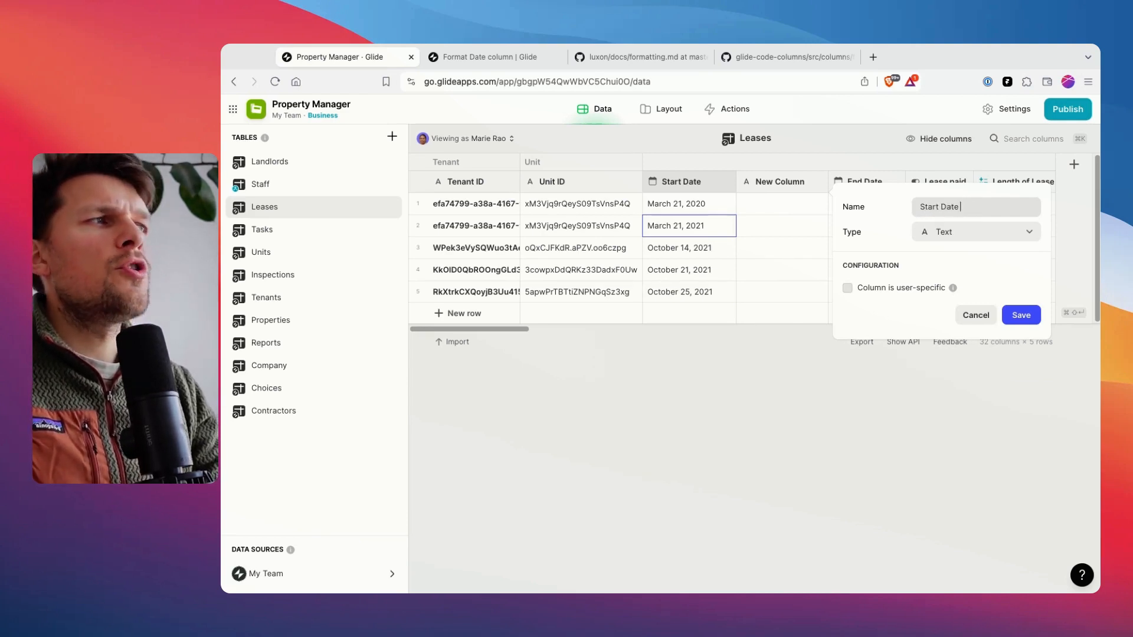
{"action": "type", "text": "Reformat"}
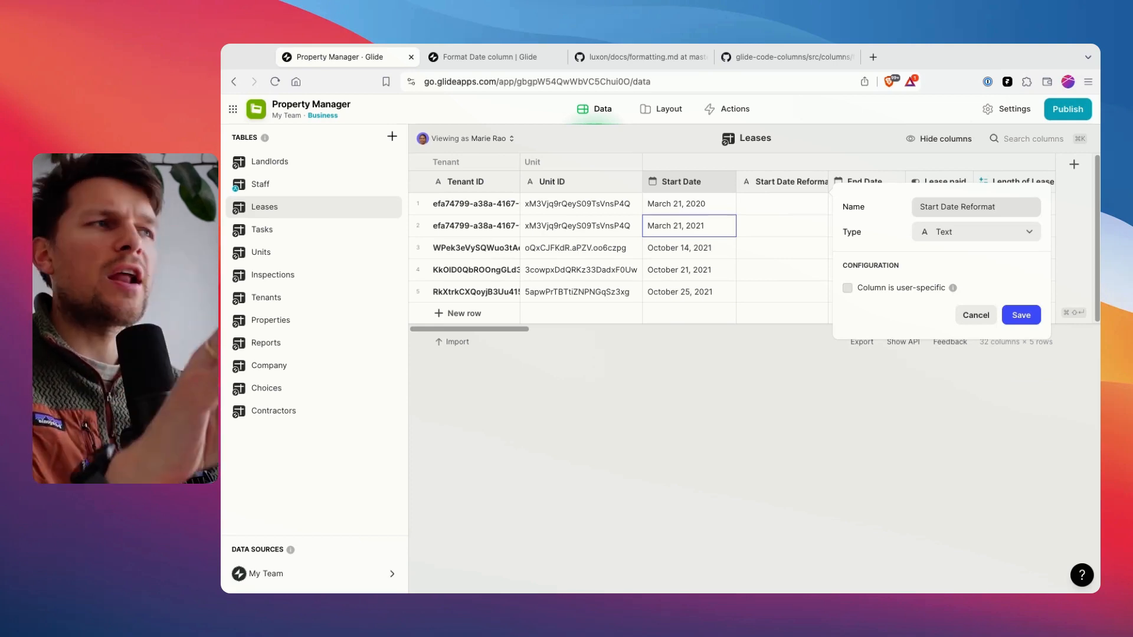
Make it a Format Date column taking its date from Start Date, then look up the format reference.
{"action": "left_click", "coordinate": [975, 232]}
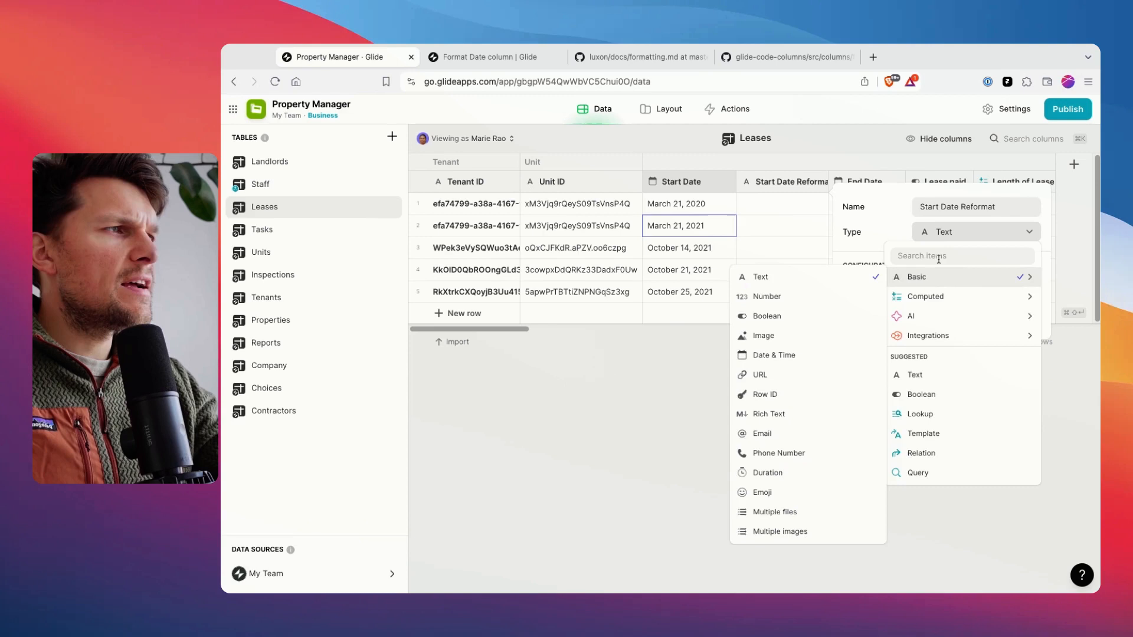
{"action": "type", "text": "form"}
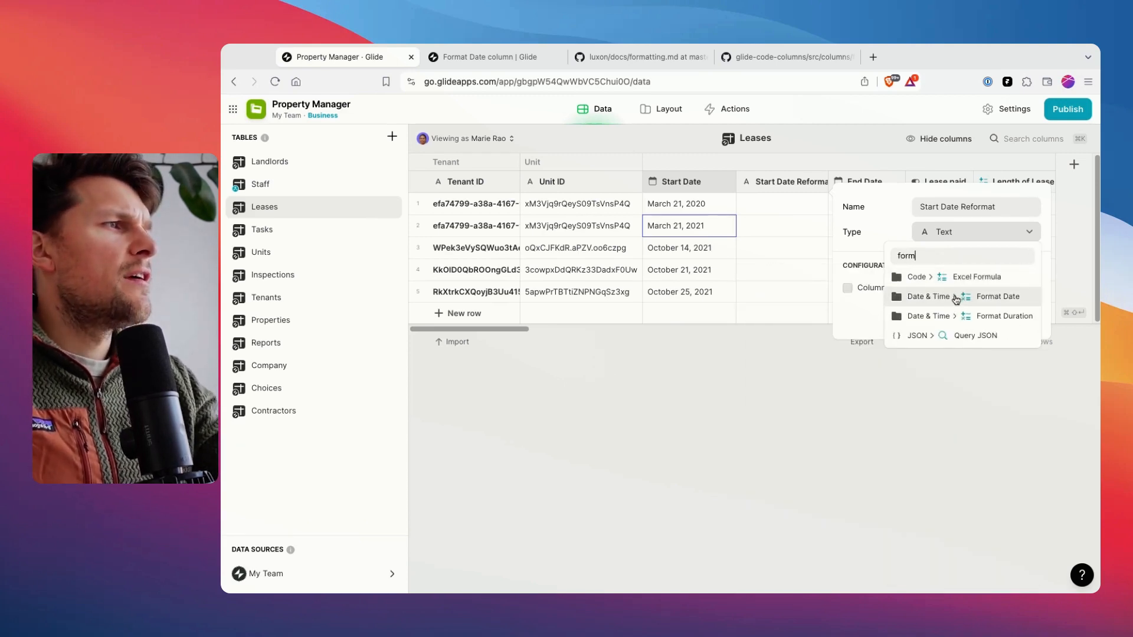
{"action": "left_click", "coordinate": [998, 296]}
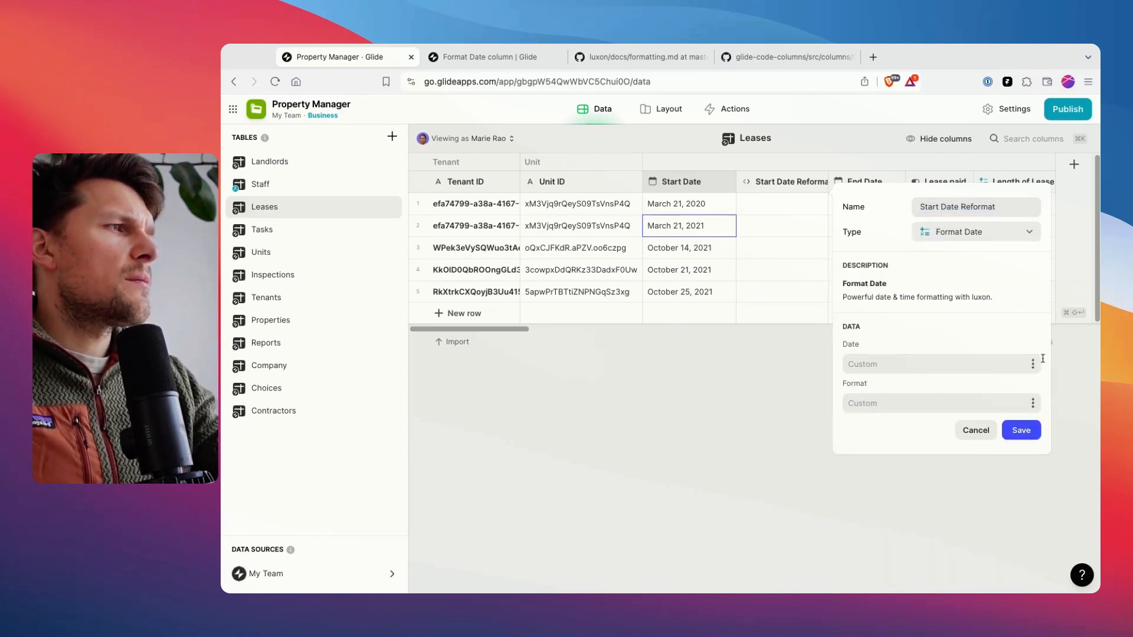
{"action": "left_click", "coordinate": [940, 363]}
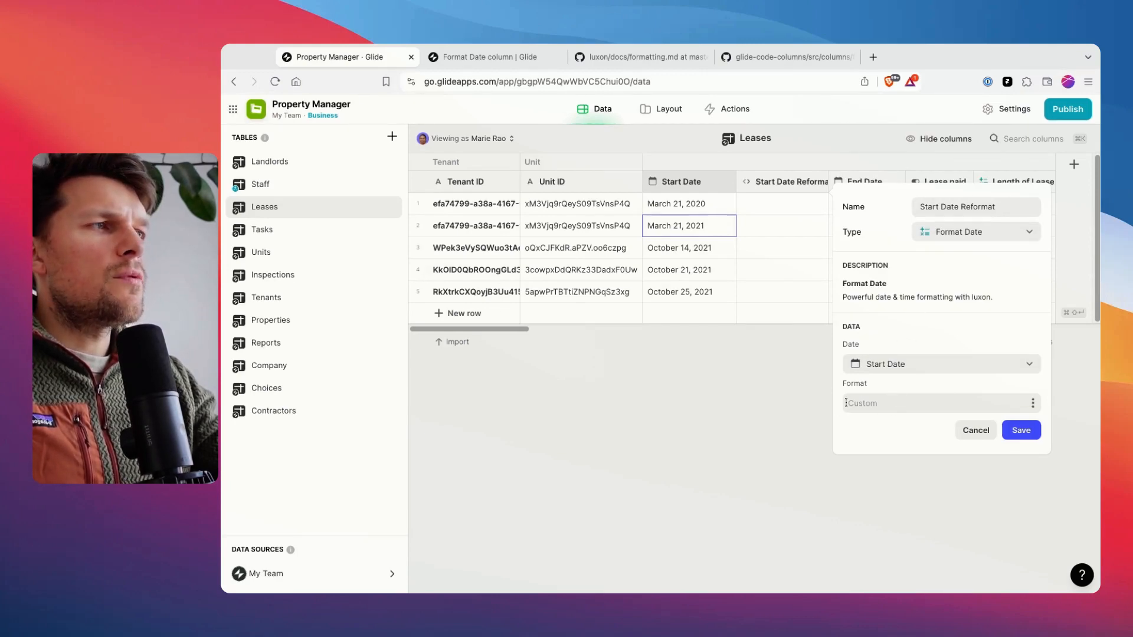
{"action": "left_click", "coordinate": [494, 57]}
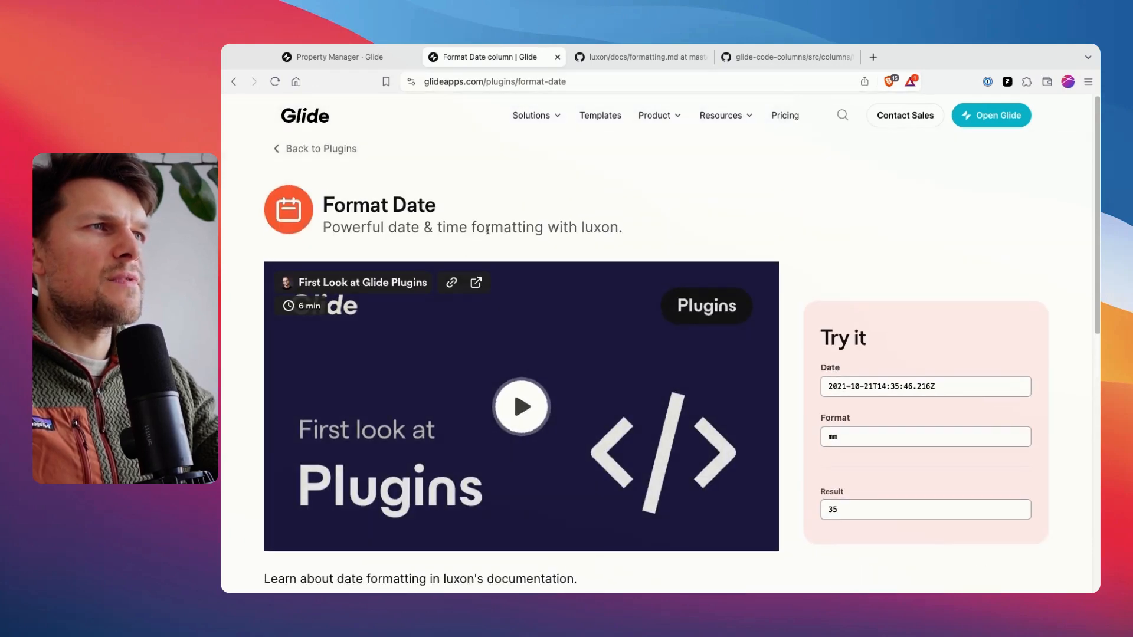
In the Luxon token table, try the DDDD full-date format and select the DDDD token.
{"action": "scroll", "scroll_direction": "down", "scroll_amount": 3}
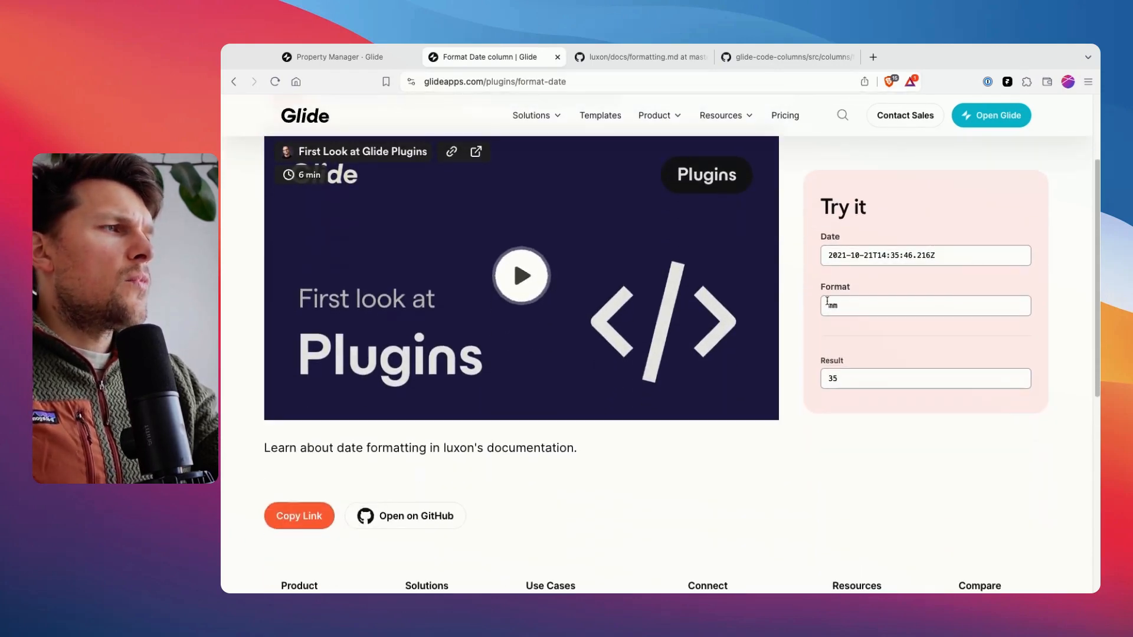
{"action": "left_click", "coordinate": [926, 305]}
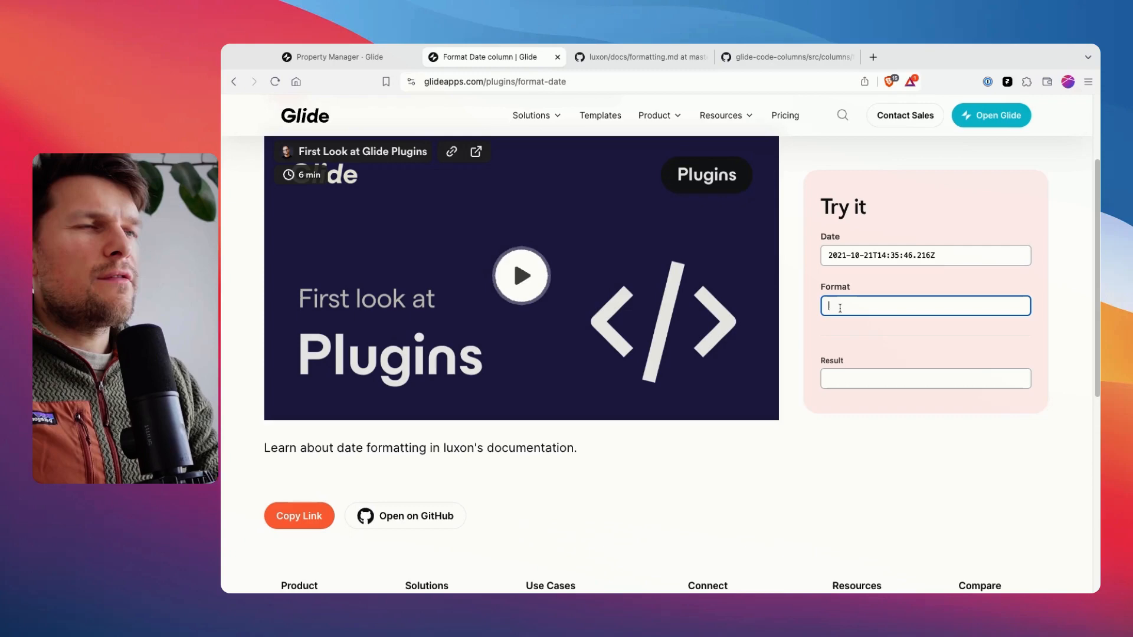
{"action": "type", "text": "DDDD"}
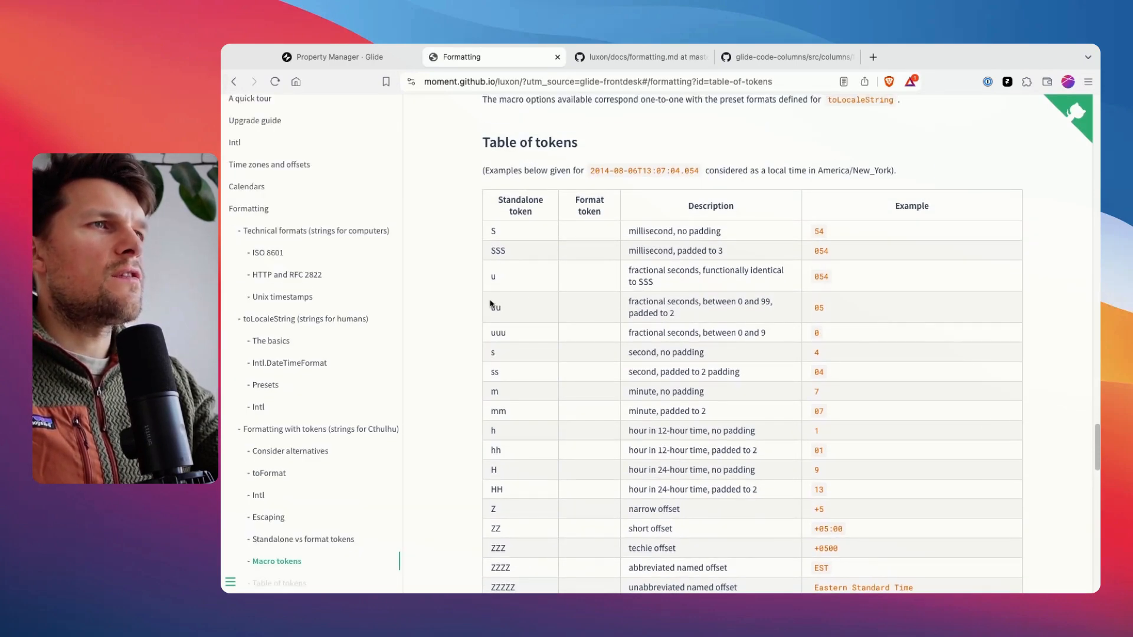
{"action": "scroll", "scroll_direction": "down", "scroll_amount": 3}
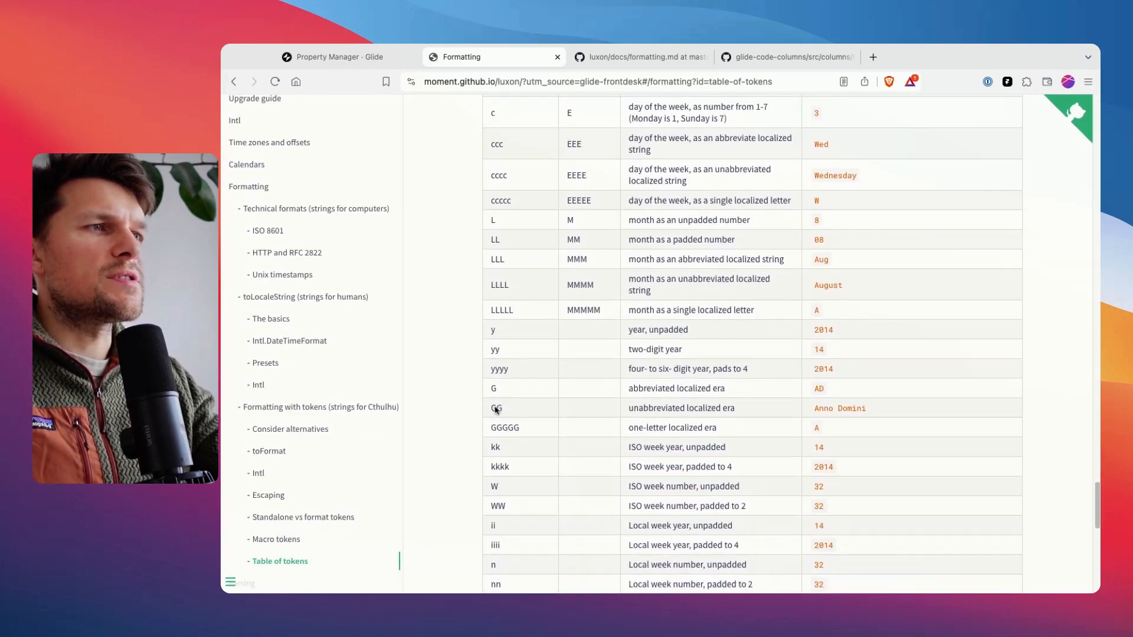
{"action": "scroll", "scroll_direction": "down", "scroll_amount": 3}
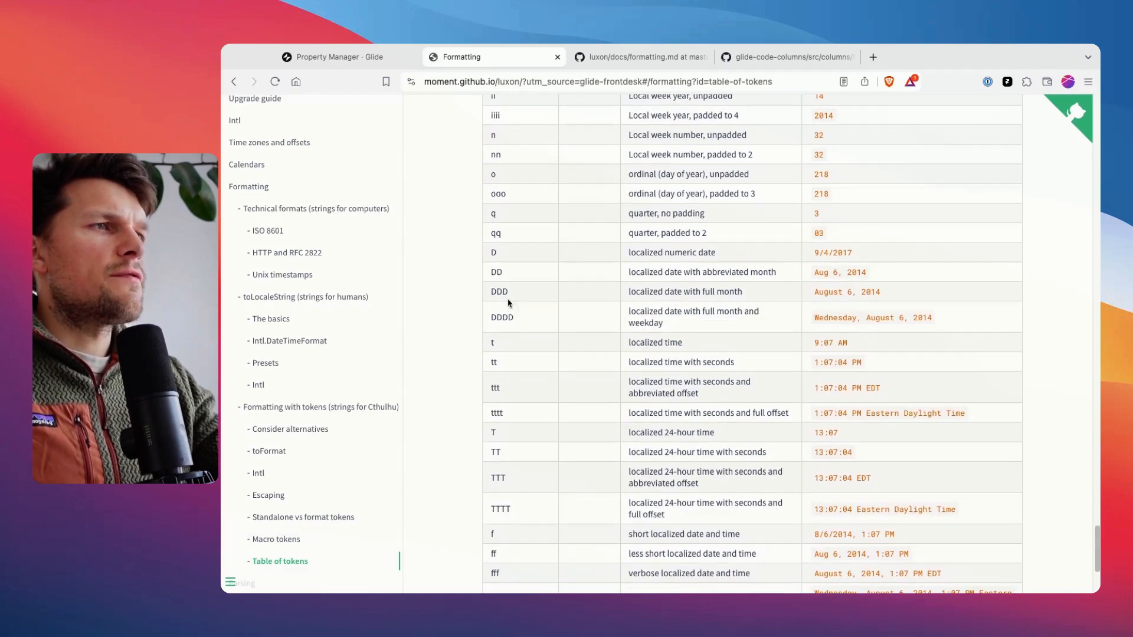
{"action": "double_click", "coordinate": [502, 316]}
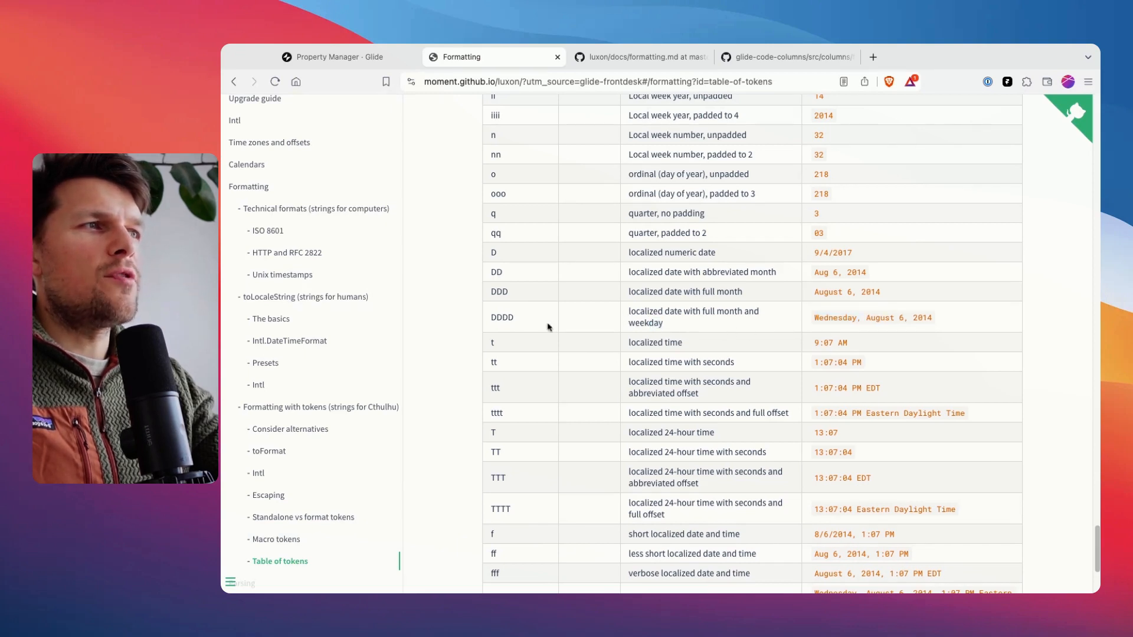
{"action": "double_click", "coordinate": [501, 318]}
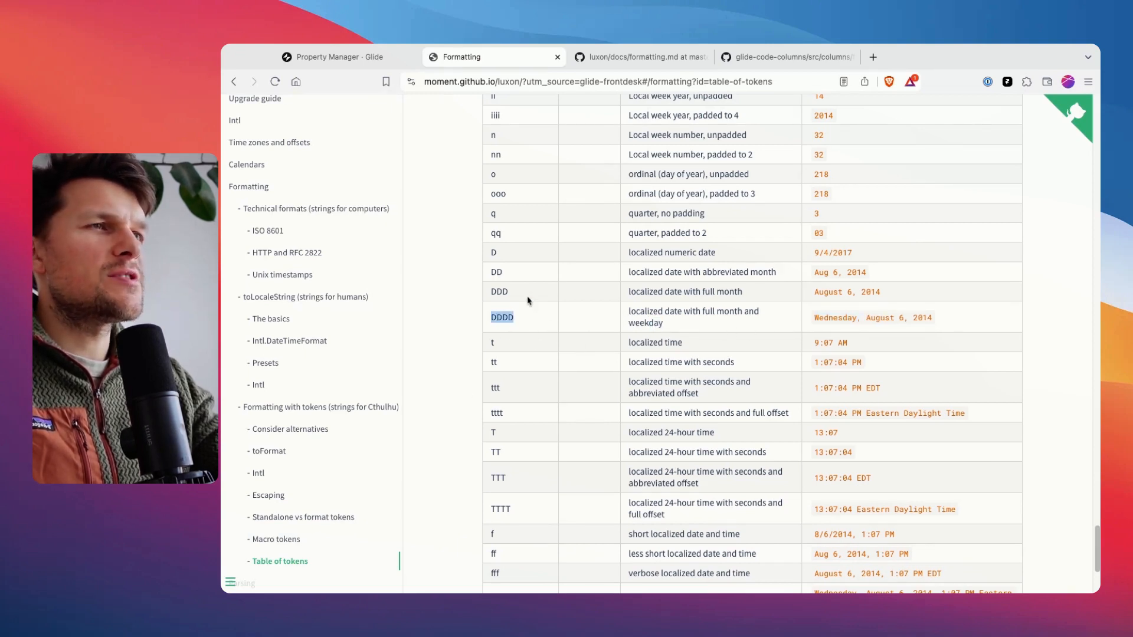
Scroll on through the token table to the localized time tokens.
{"action": "scroll", "scroll_direction": "down", "scroll_amount": 3}
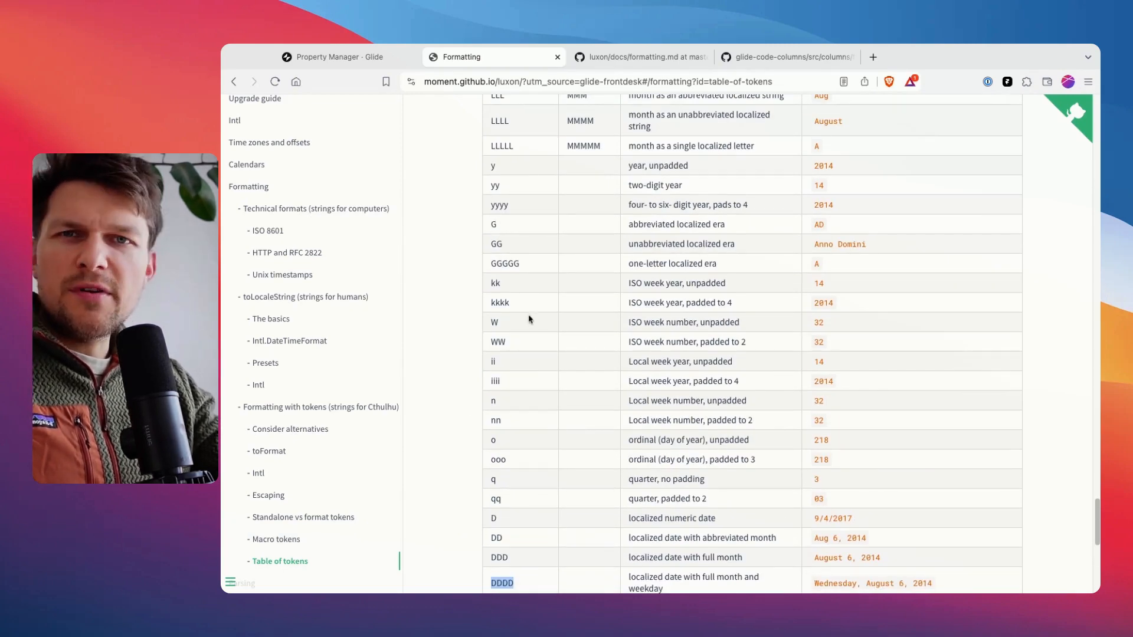
{"action": "scroll", "scroll_direction": "down", "scroll_amount": 3}
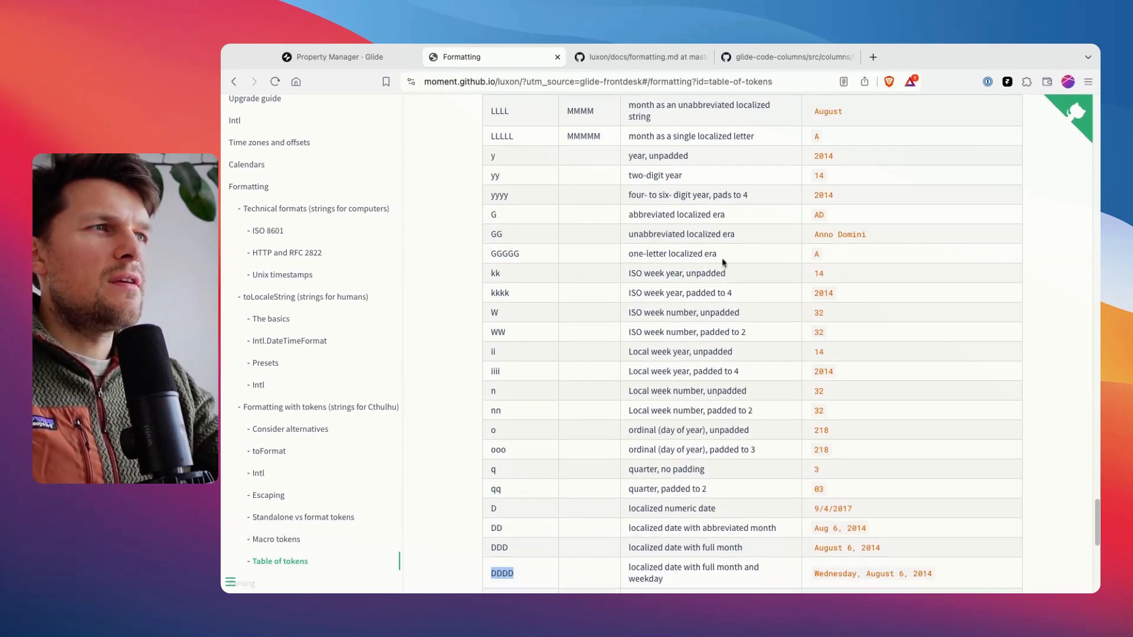
{"action": "scroll", "scroll_direction": "down", "scroll_amount": 3}
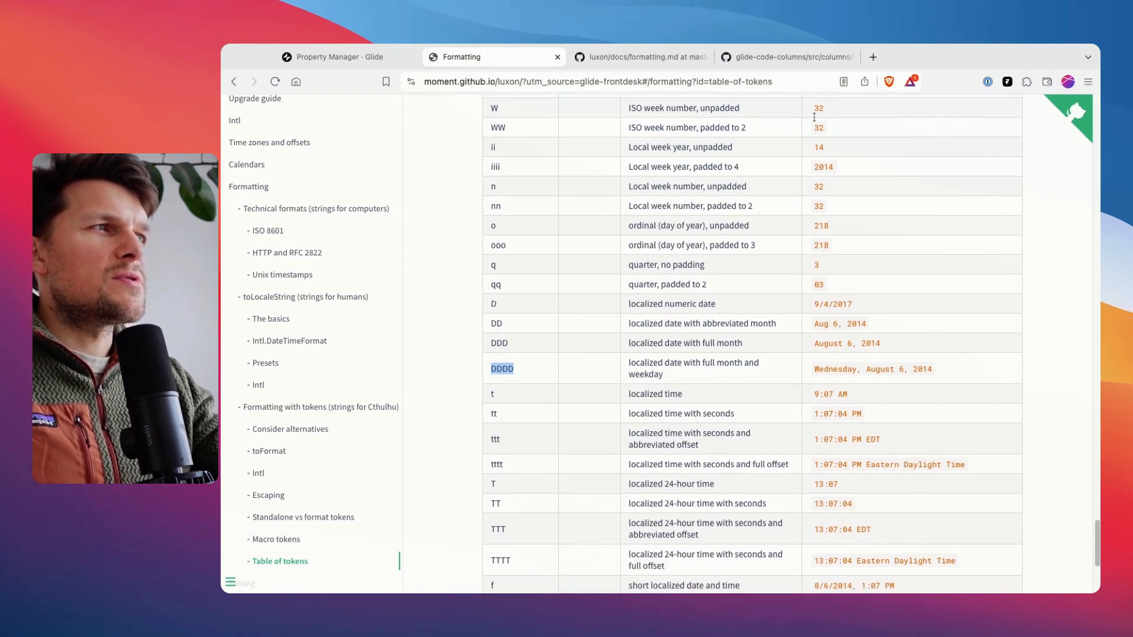
{"action": "scroll", "scroll_direction": "down", "scroll_amount": 3}
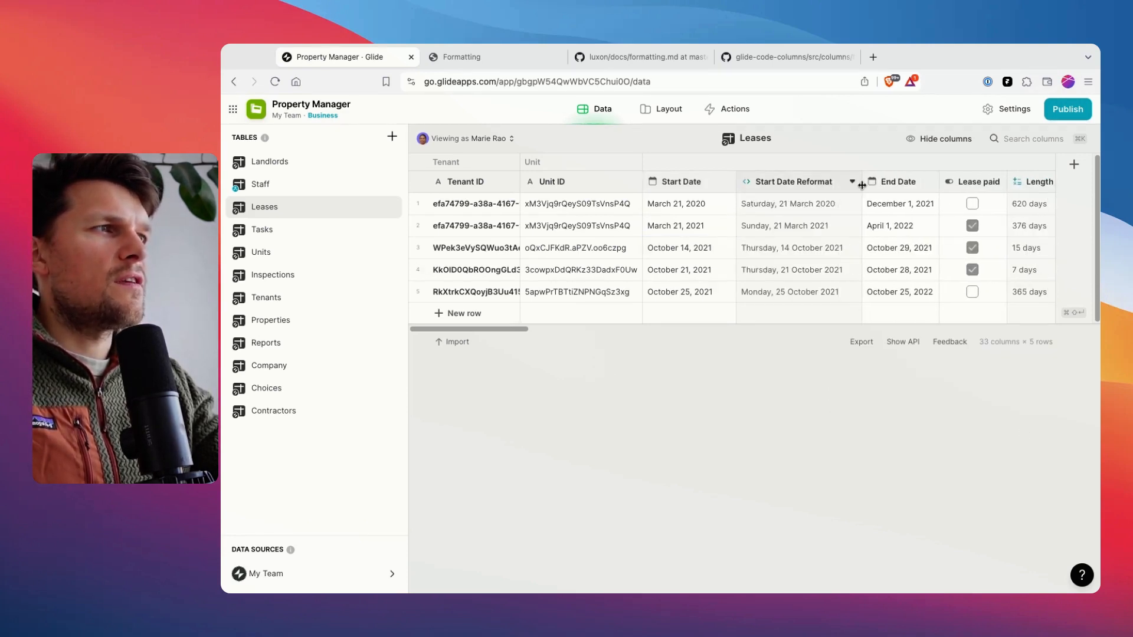
Back in Glide's Leases table, scroll right to the Monthly Rent column.
{"action": "left_click", "coordinate": [798, 270]}
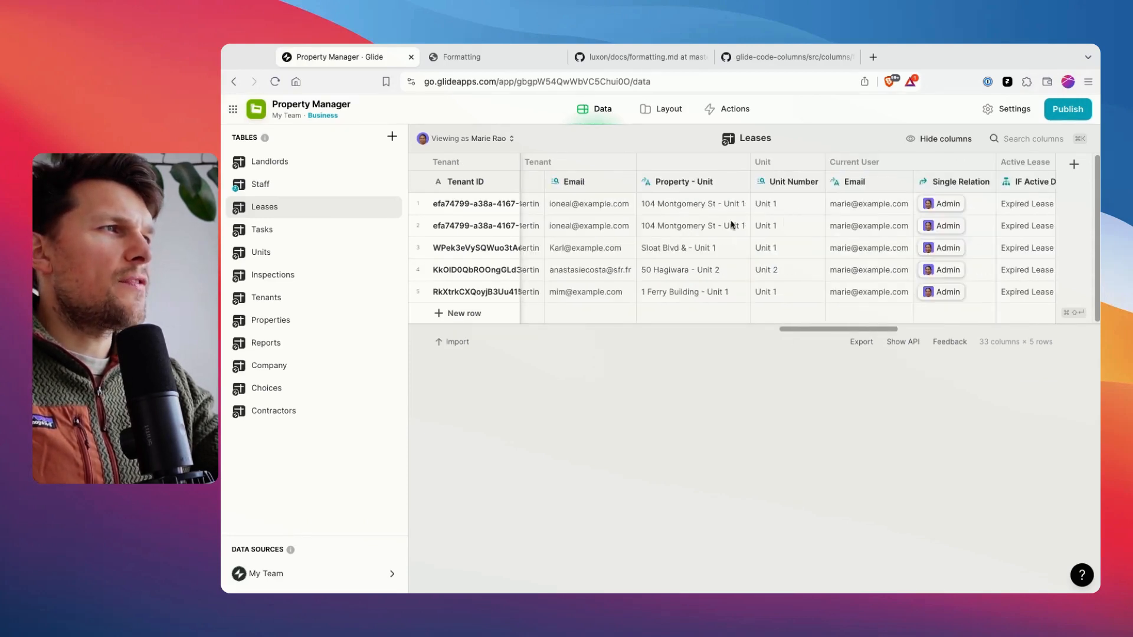
{"action": "scroll", "scroll_direction": "right", "scroll_amount": 3}
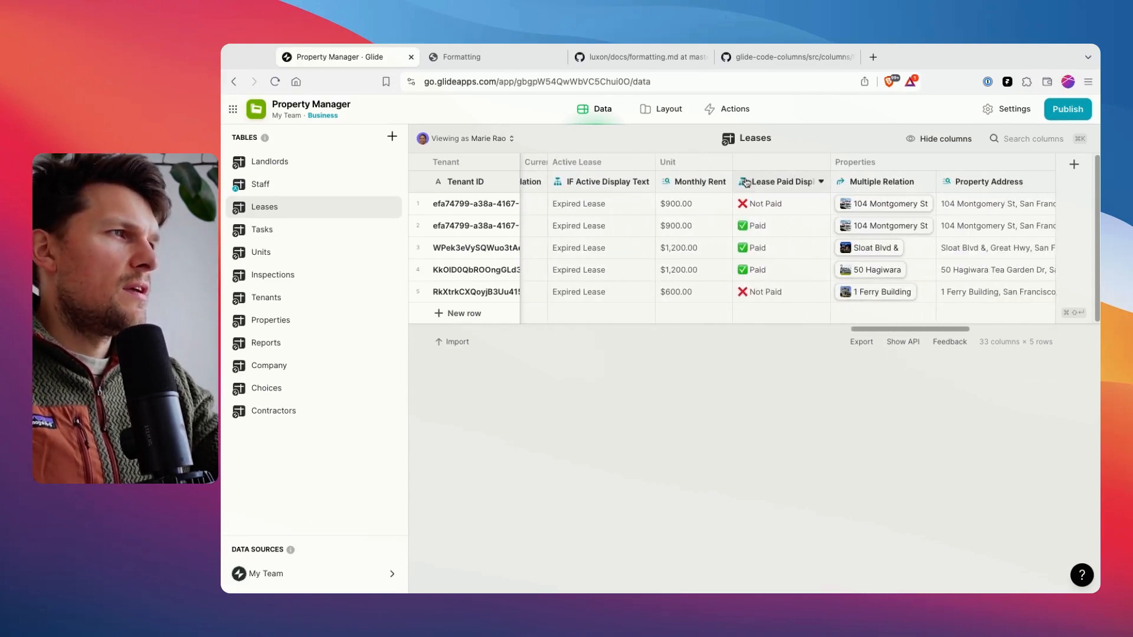
Add a Template column named 'Monthly Rent Formatted' right of Monthly Rent.
{"action": "left_click", "coordinate": [820, 182]}
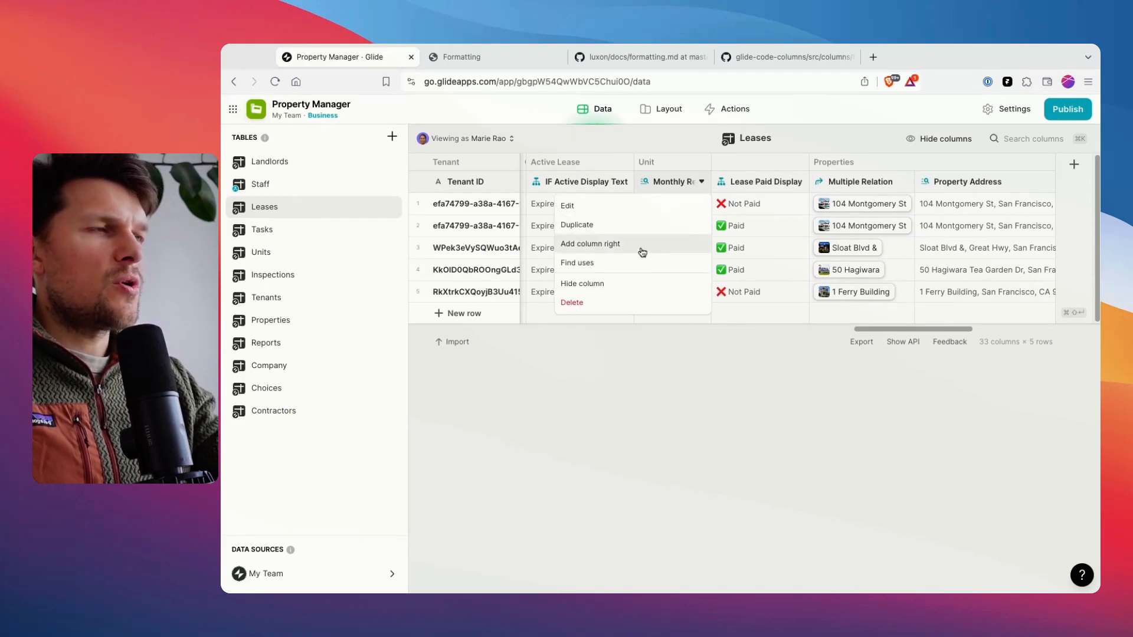
{"action": "left_click", "coordinate": [590, 243]}
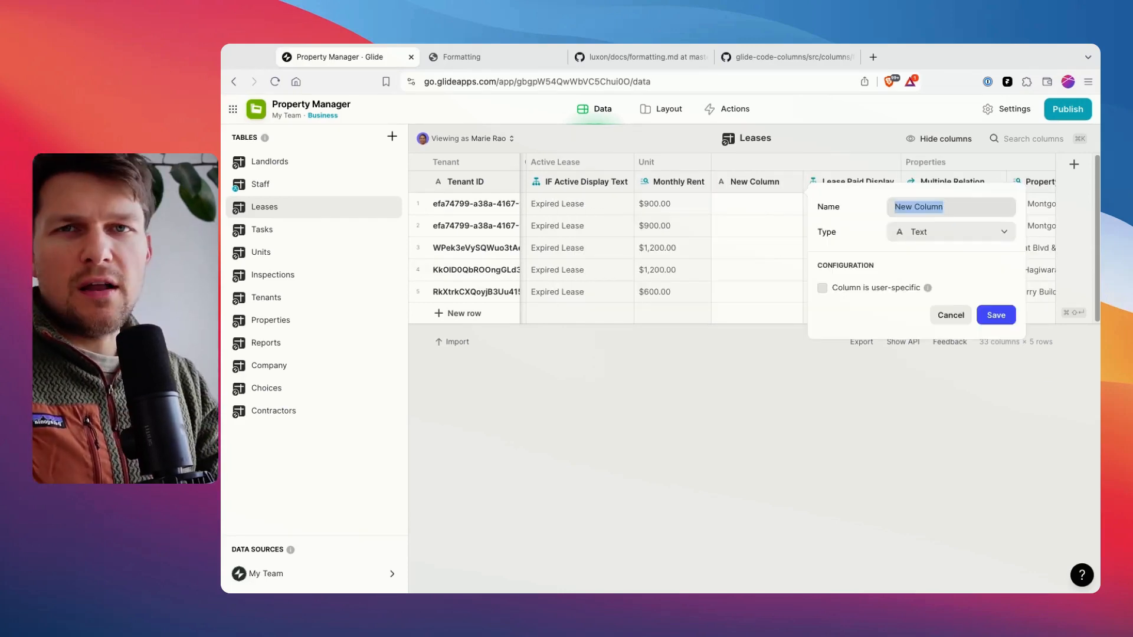
{"action": "type", "text": "Monthly Rent Formatted"}
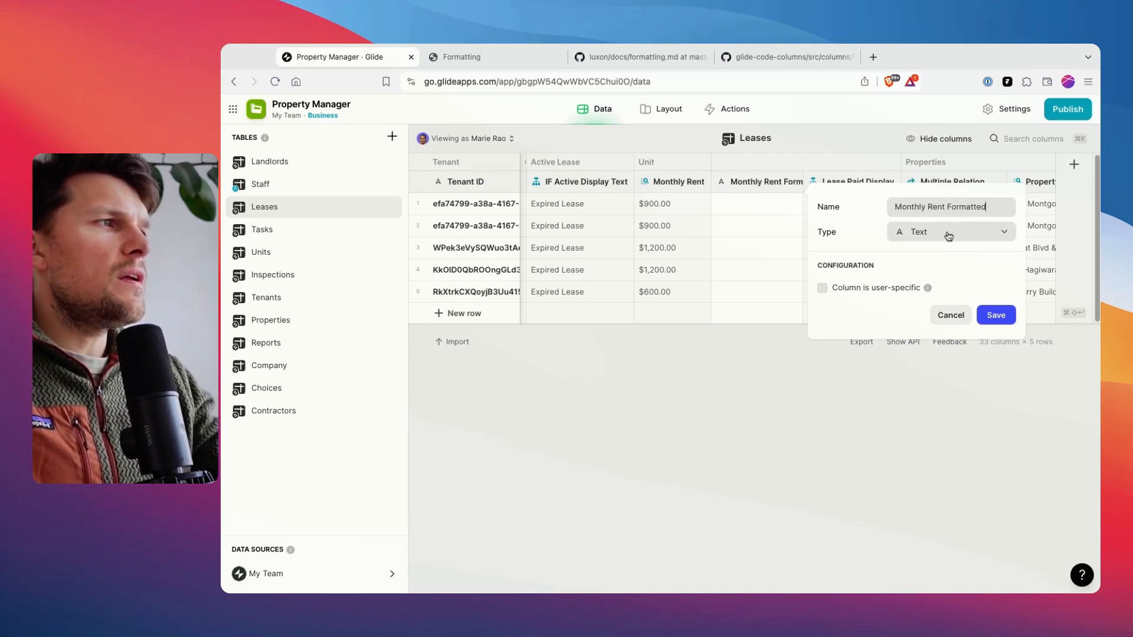
{"action": "left_click", "coordinate": [949, 232]}
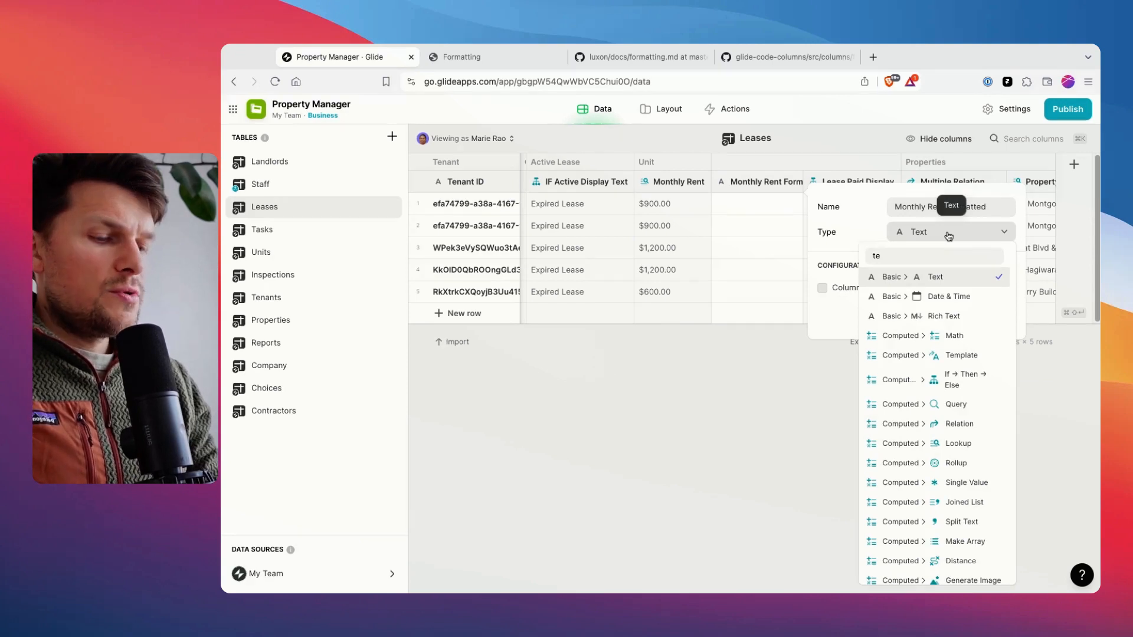
{"action": "left_click", "coordinate": [961, 355]}
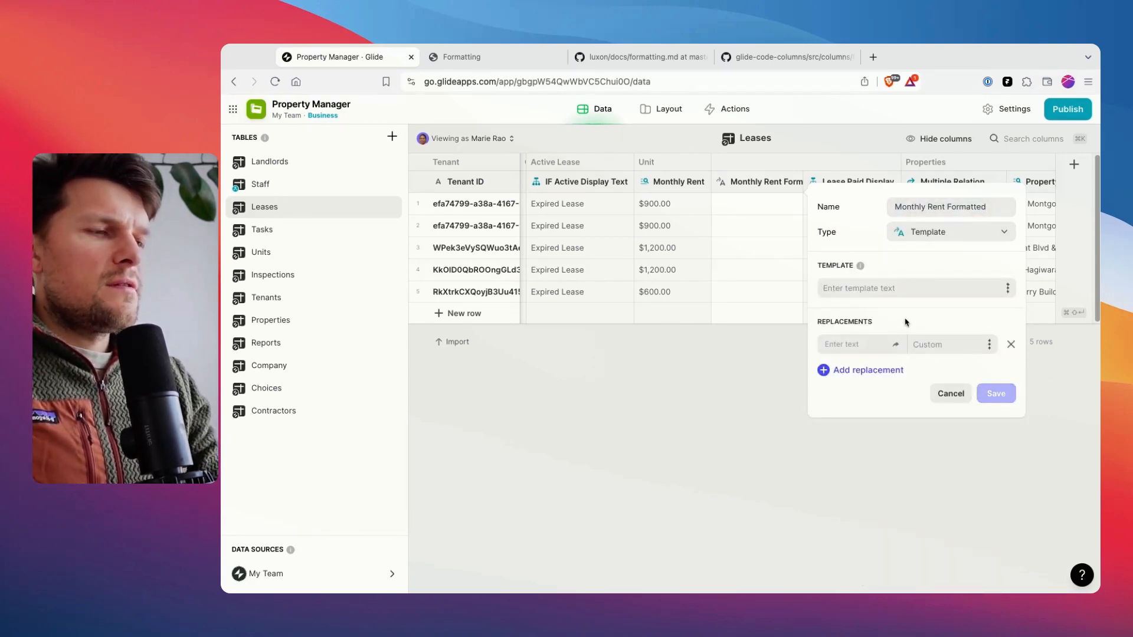
Set the template to 'num' replaced by Monthly Rent and save the column.
{"action": "type", "text": "num"}
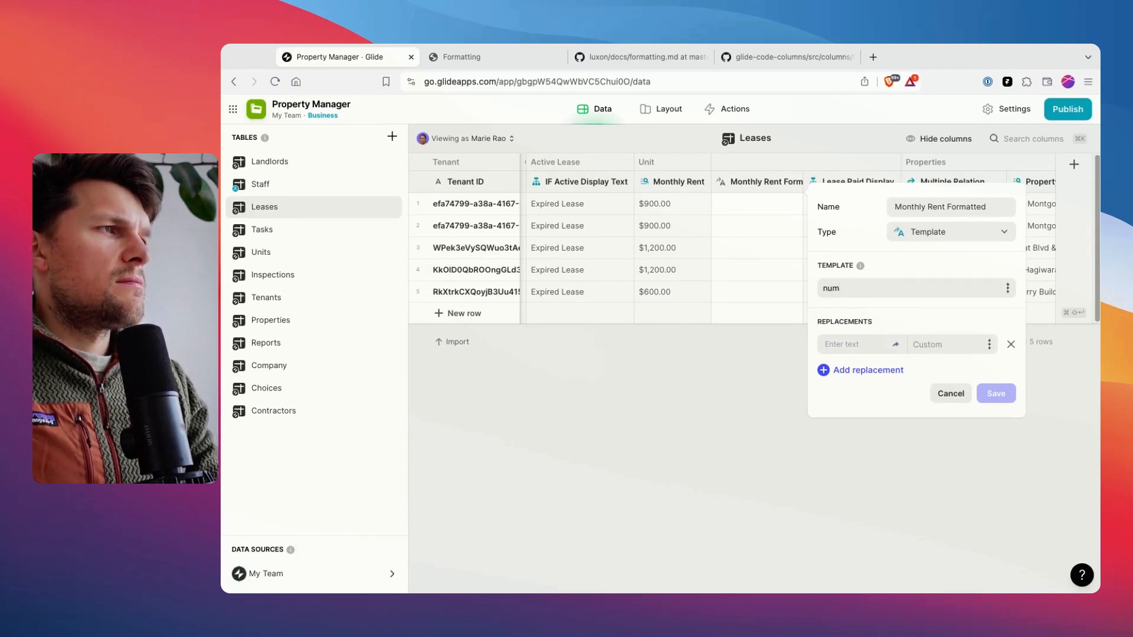
{"action": "type", "text": "num"}
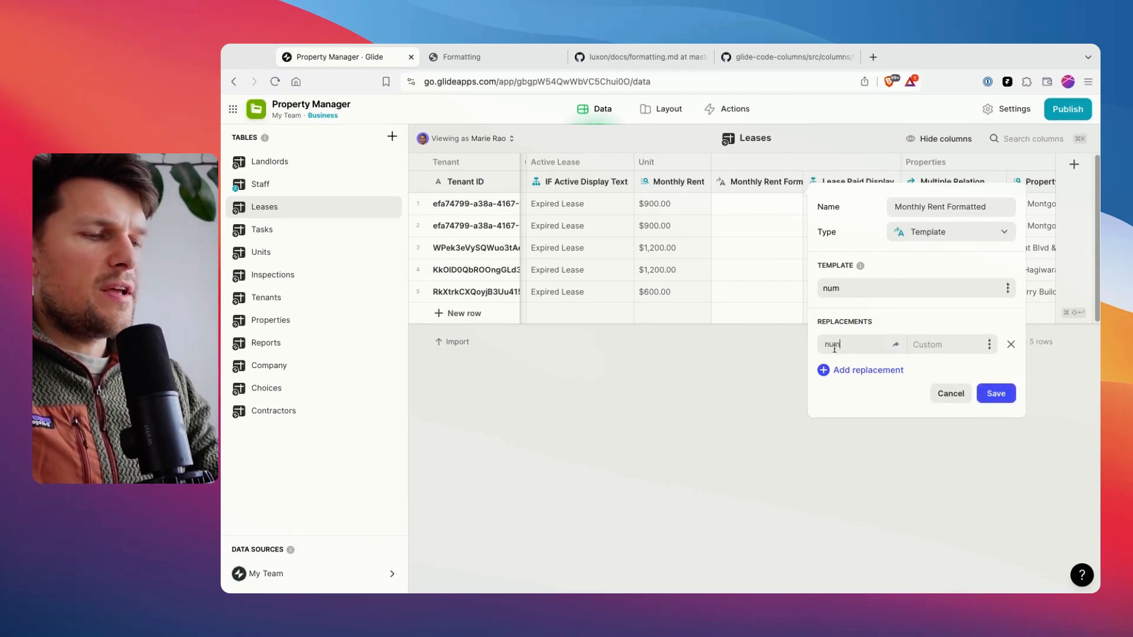
{"action": "left_click", "coordinate": [951, 343]}
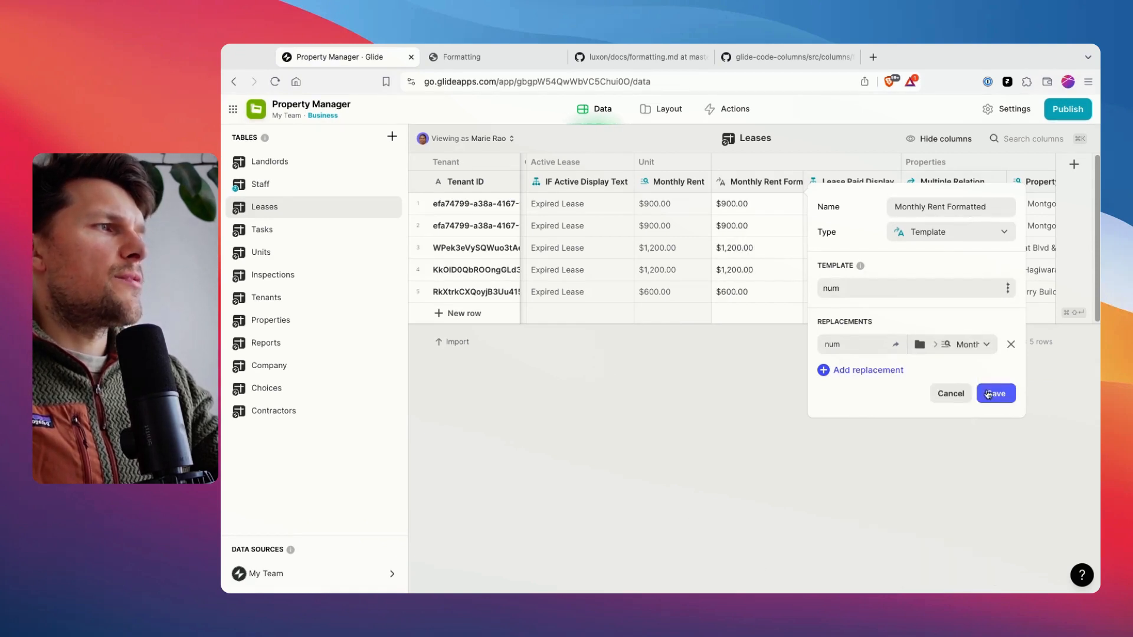
{"action": "left_click", "coordinate": [997, 394]}
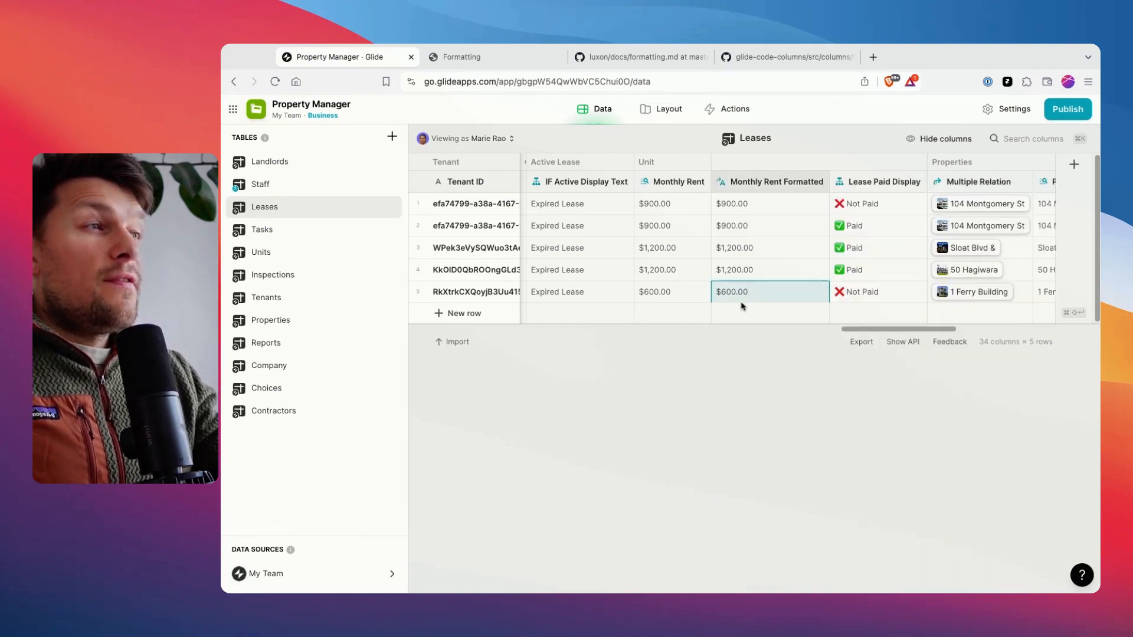
Review the formatted rent values and switch to the app layout editor.
{"action": "left_click", "coordinate": [672, 203]}
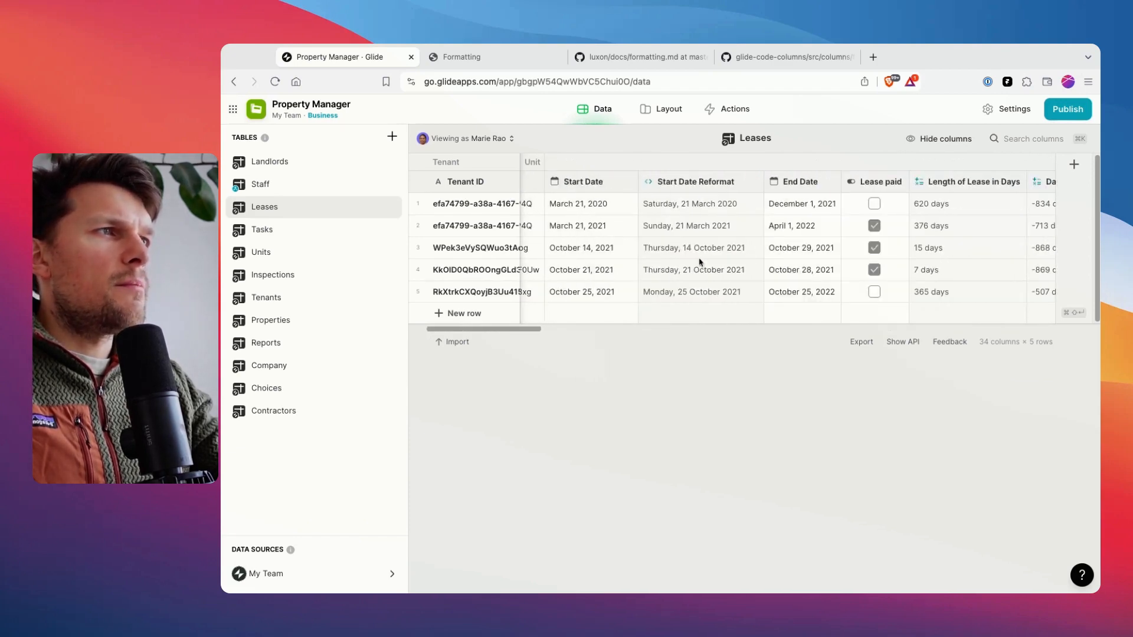
{"action": "scroll", "scroll_direction": "left", "scroll_amount": 3}
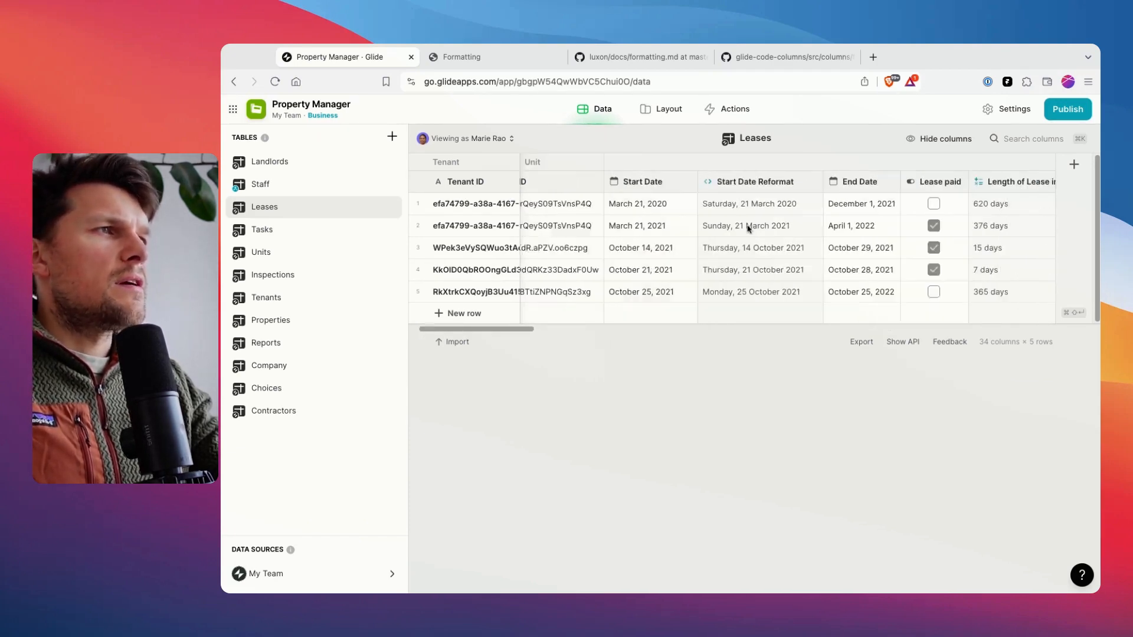
{"action": "left_click", "coordinate": [668, 108]}
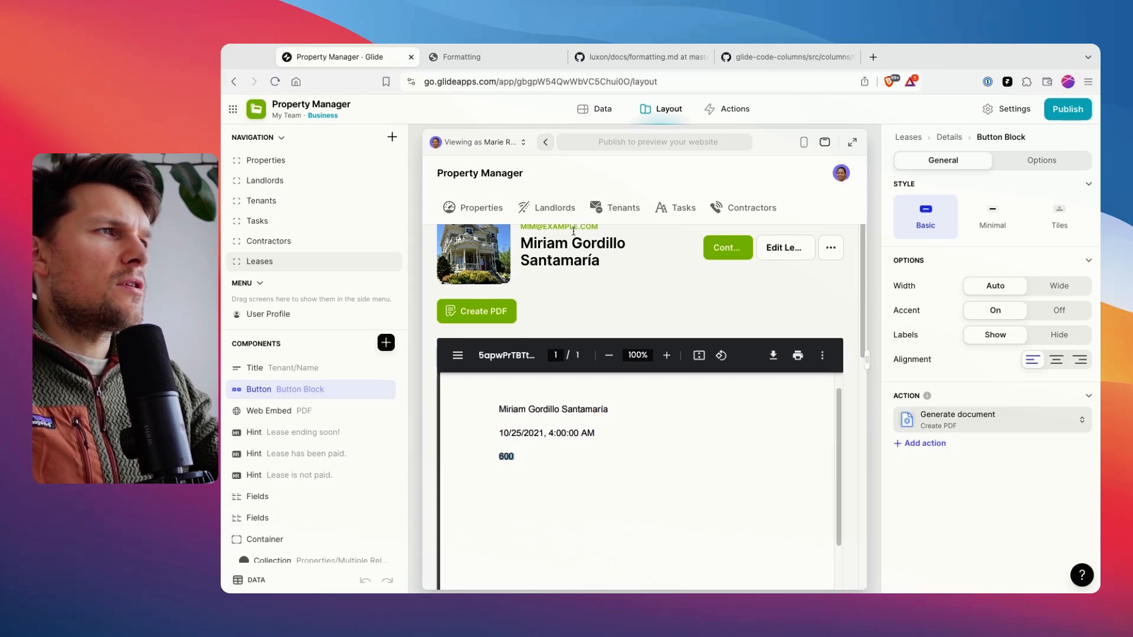
In the Generate document action, set date to Start Date Reformat and currency to Monthly Rent Formatted.
{"action": "left_click", "coordinate": [957, 414]}
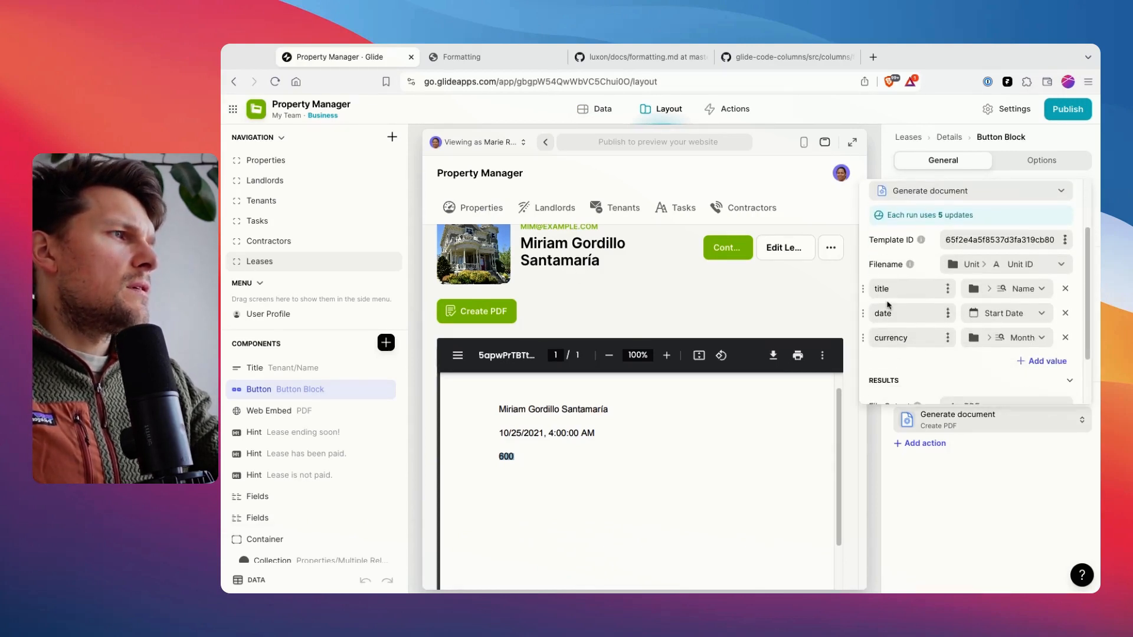
{"action": "left_click", "coordinate": [1004, 337]}
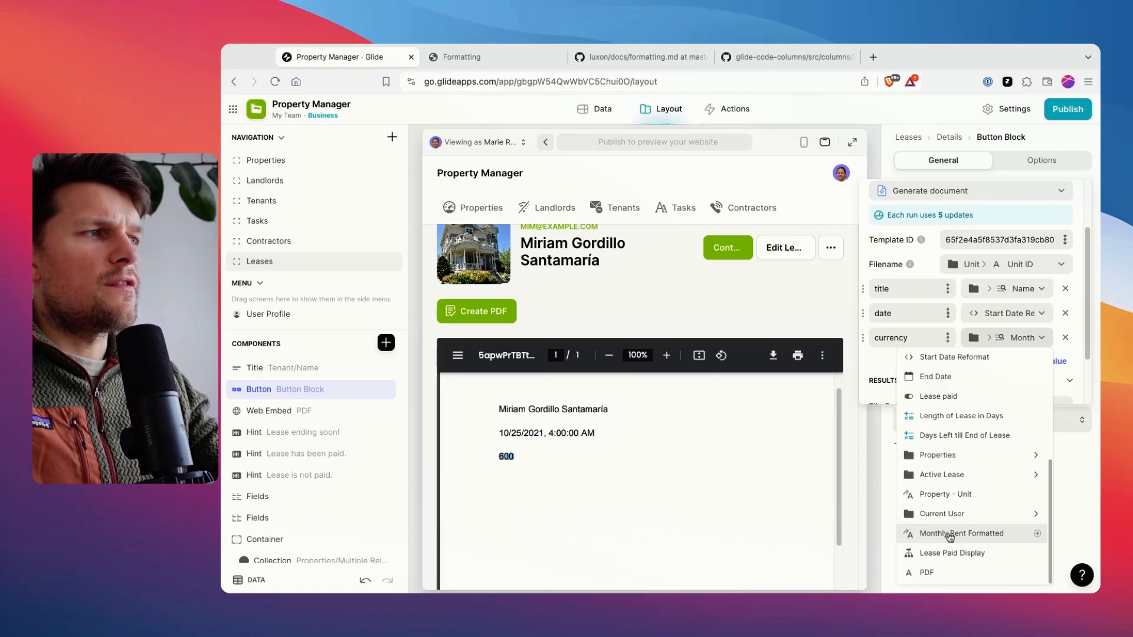
{"action": "left_click", "coordinate": [961, 534]}
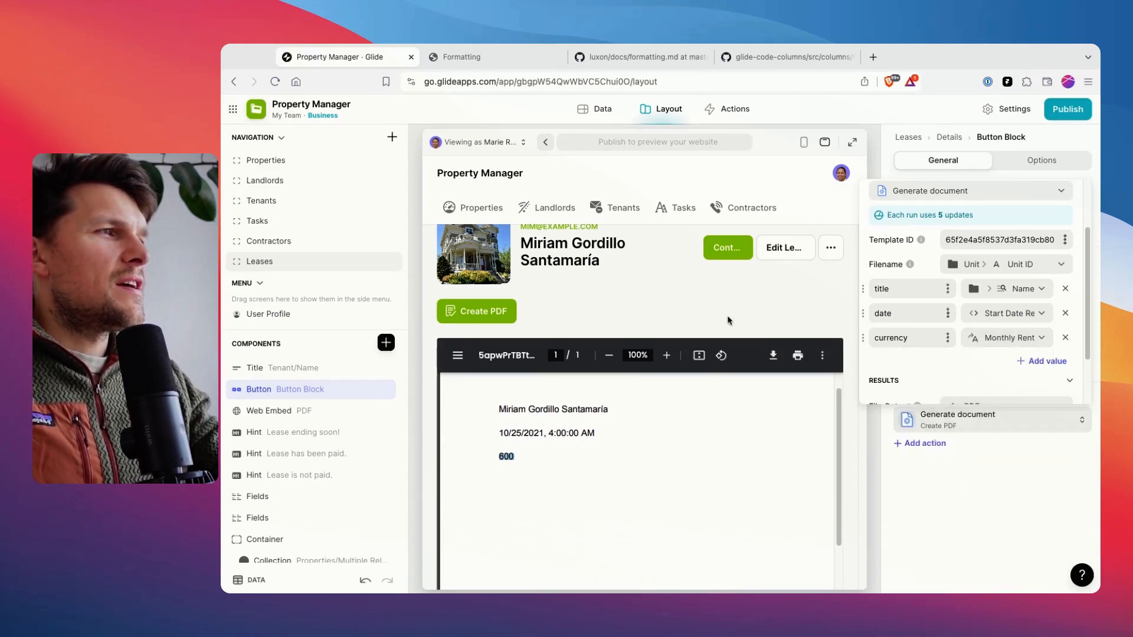
{"action": "left_click", "coordinate": [1041, 161]}
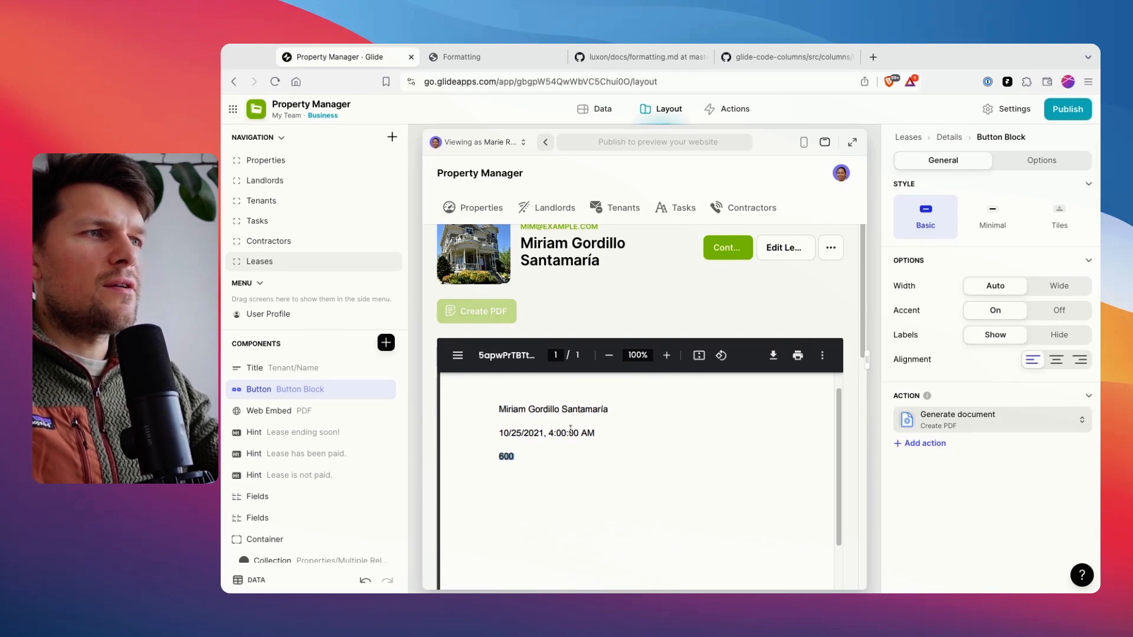